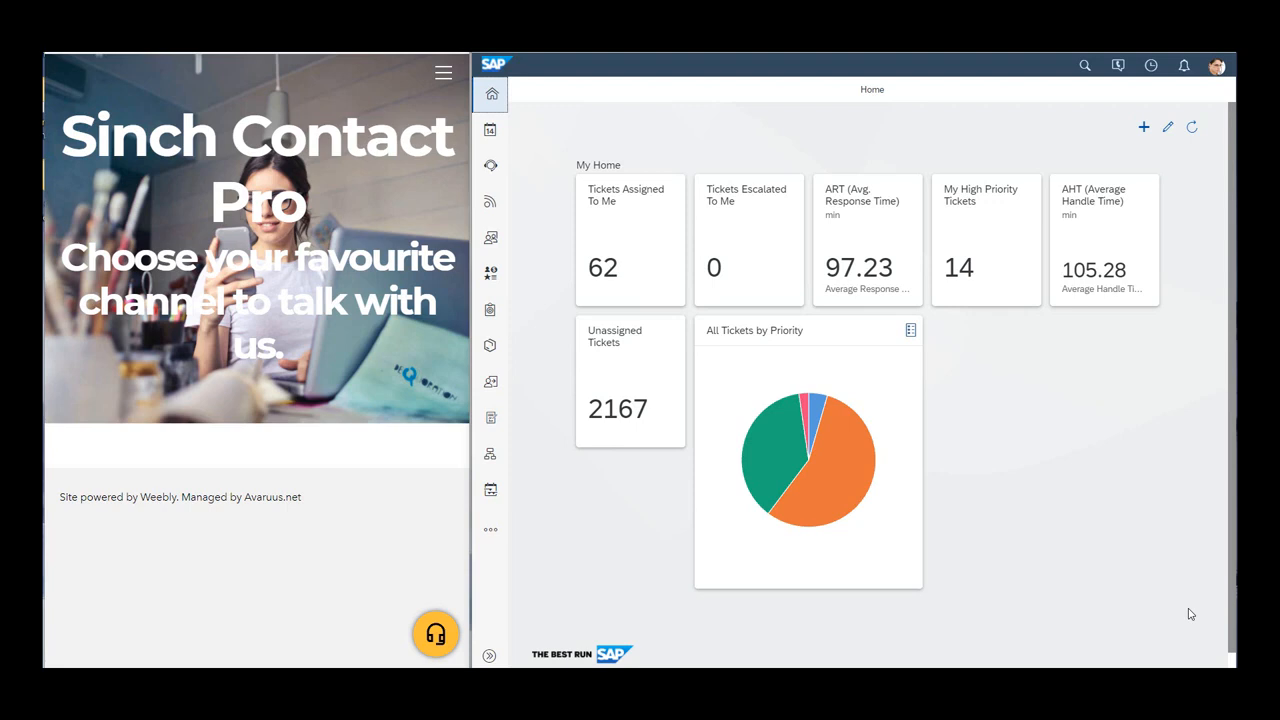
pyautogui.moveTo(1025, 562)
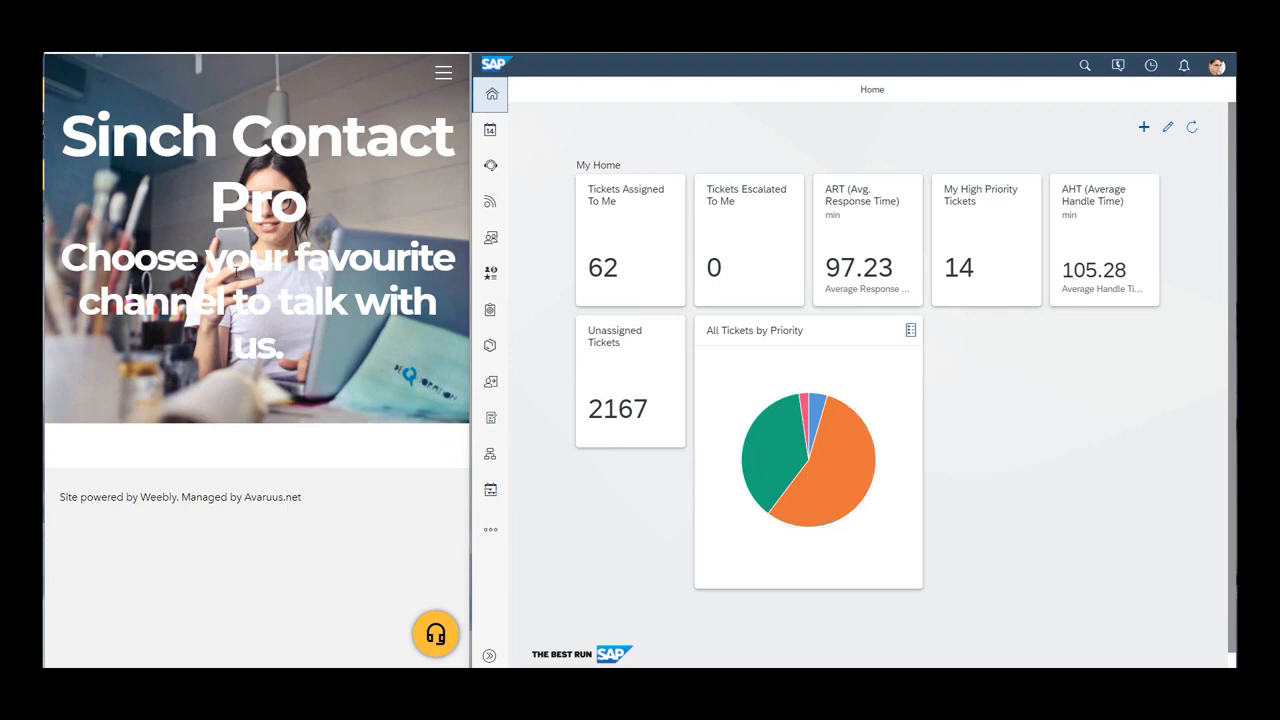
pyautogui.moveTo(180, 202)
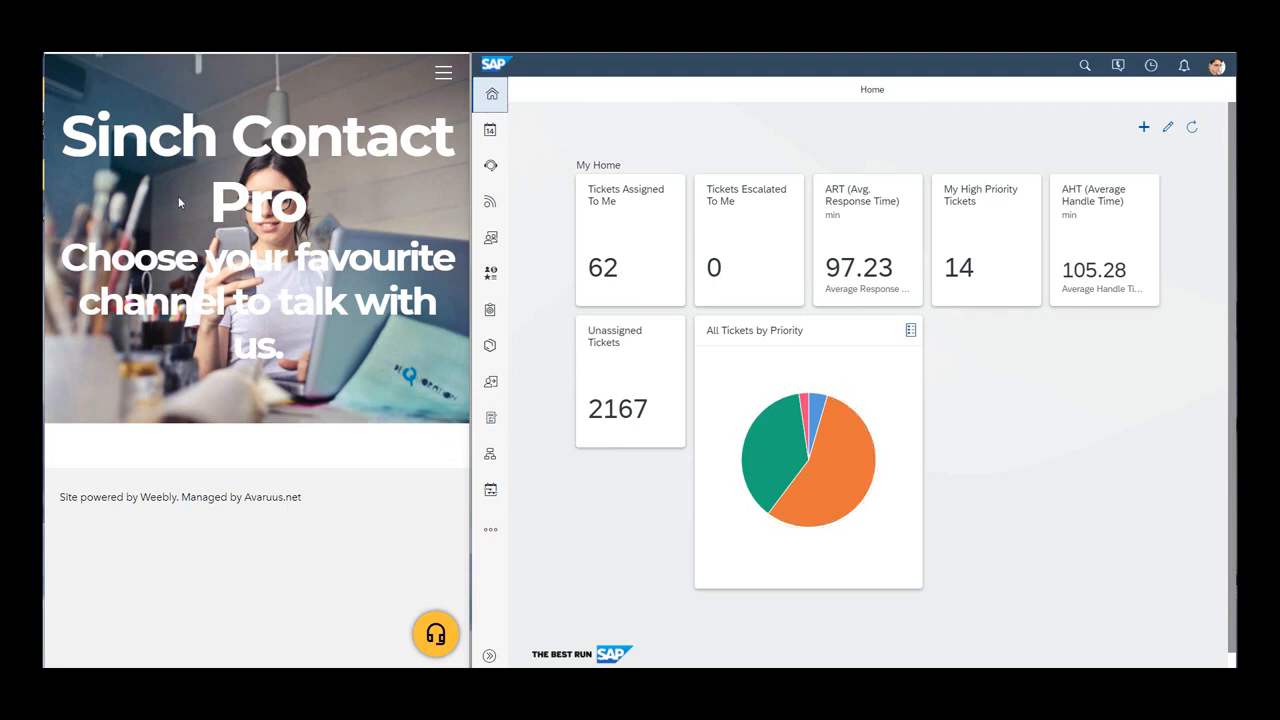
pyautogui.moveTo(830, 128)
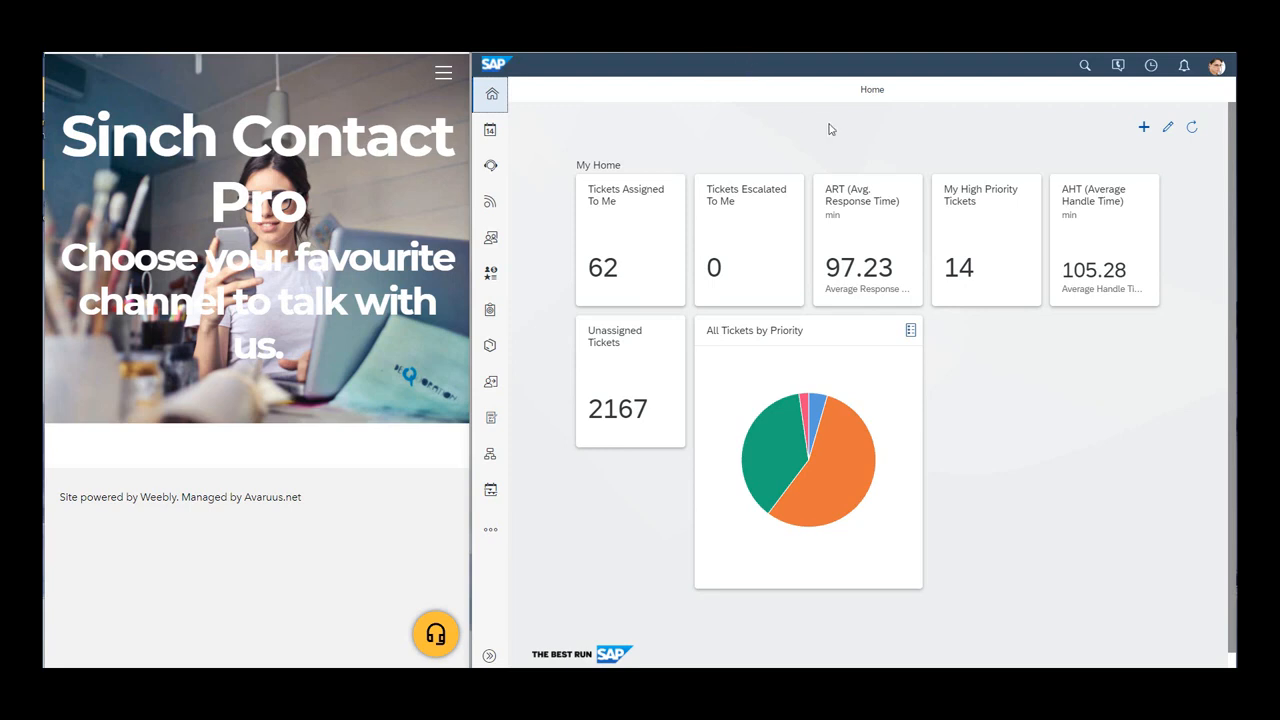
pyautogui.moveTo(840, 128)
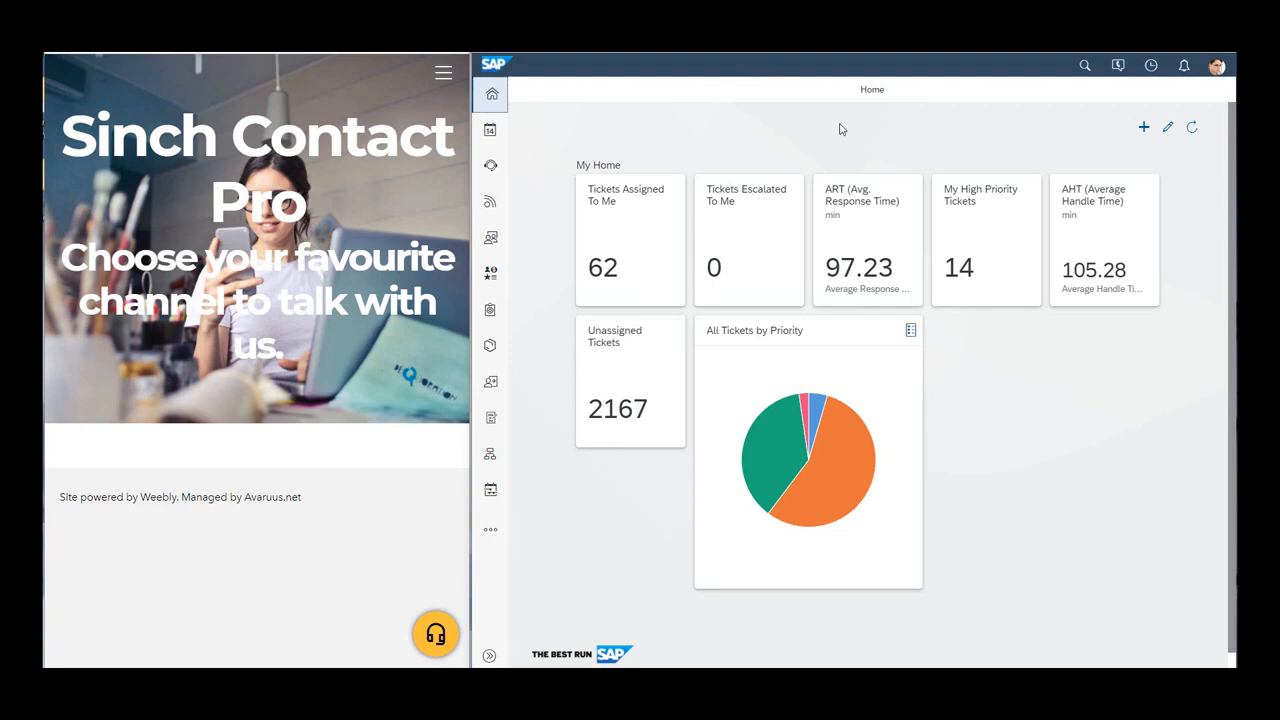
pyautogui.moveTo(357, 373)
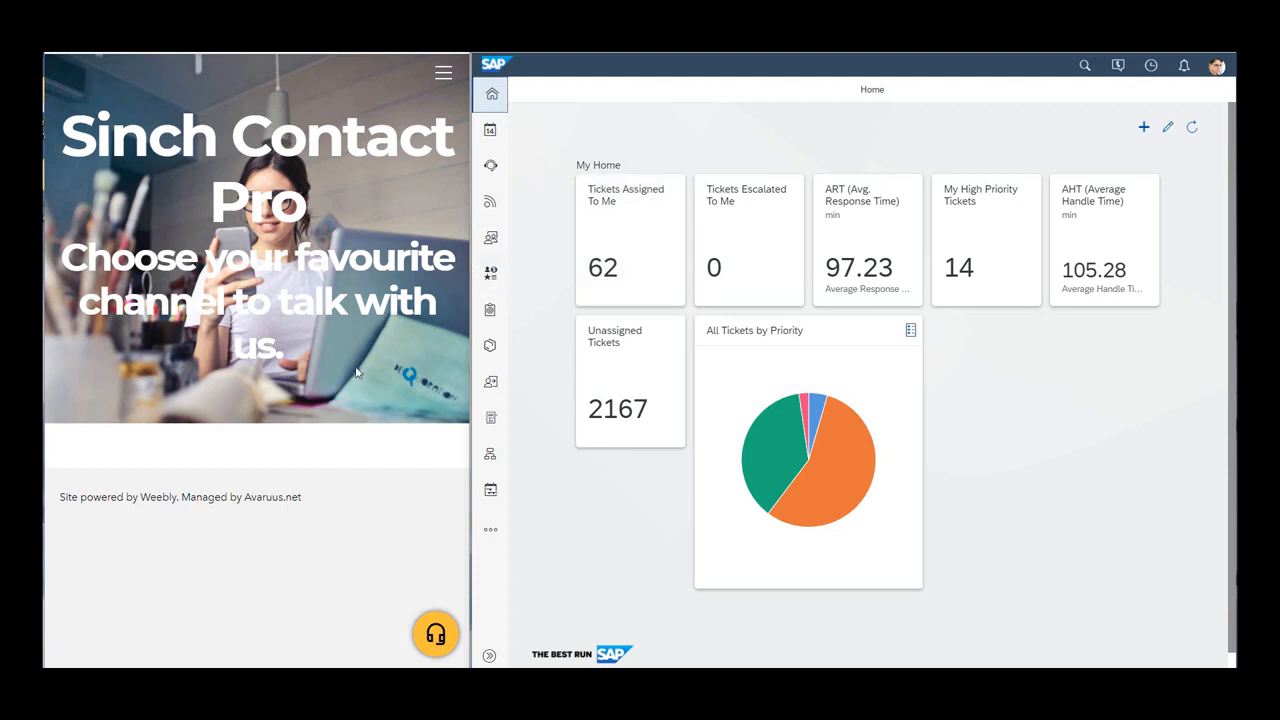
# Step: Show the website's contact channels, open Live Engagements, and set the agent status to Ready
pyautogui.click(435, 633)
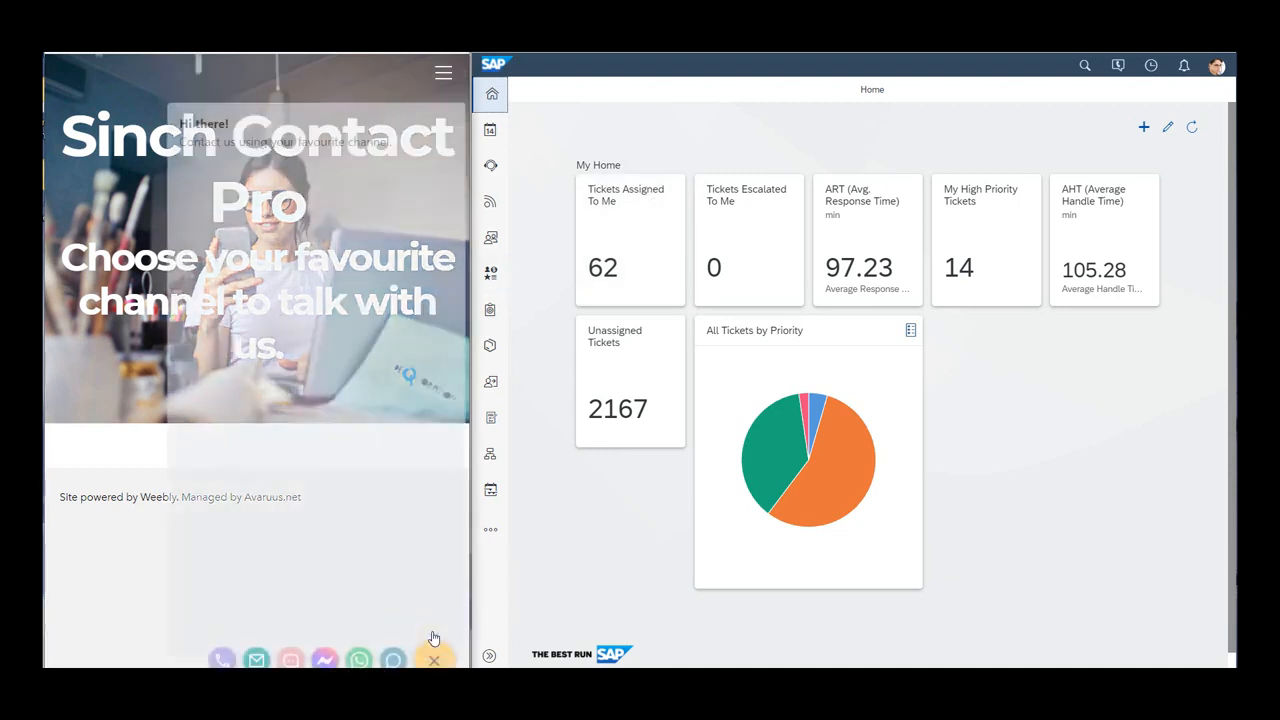
pyautogui.click(434, 638)
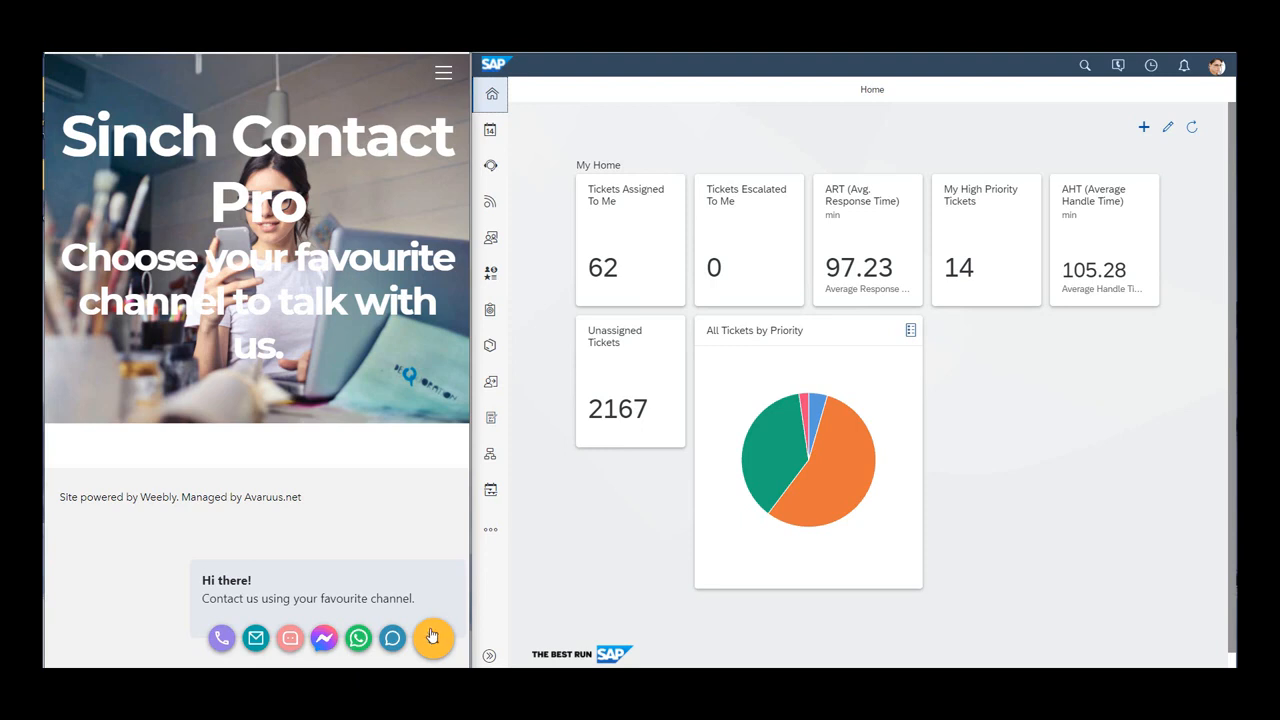
pyautogui.click(433, 638)
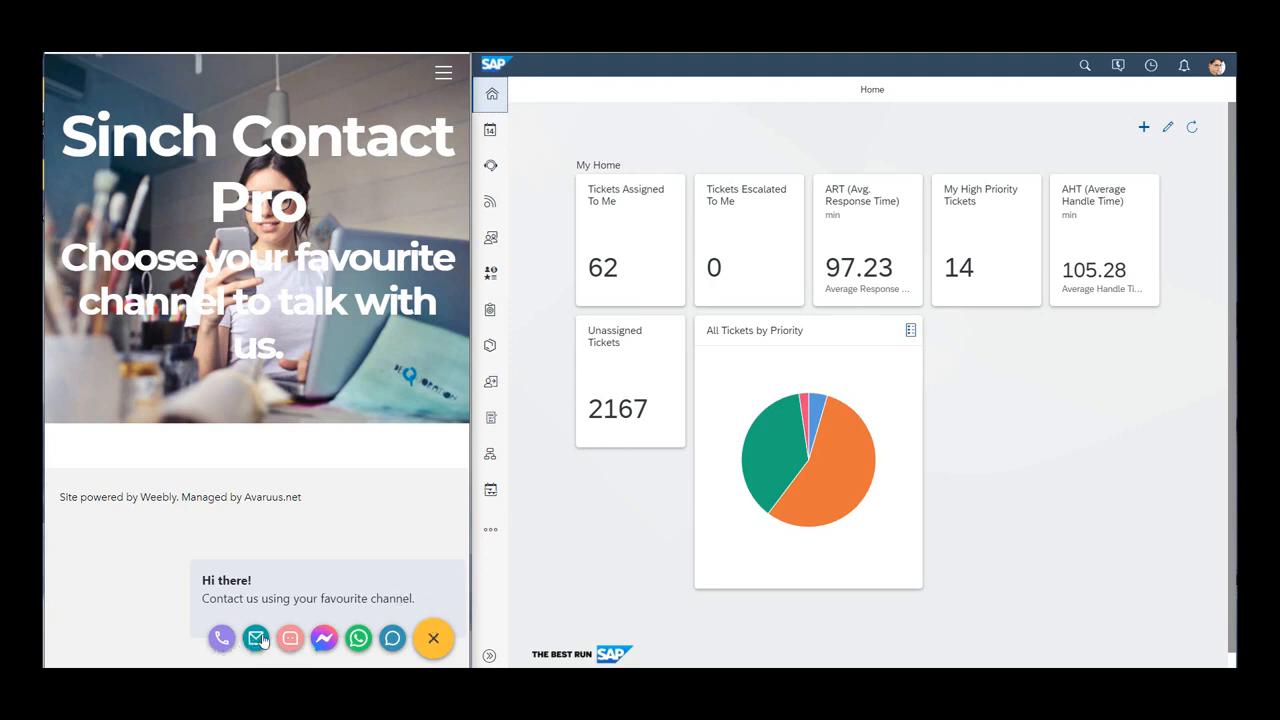
pyautogui.moveTo(392, 638)
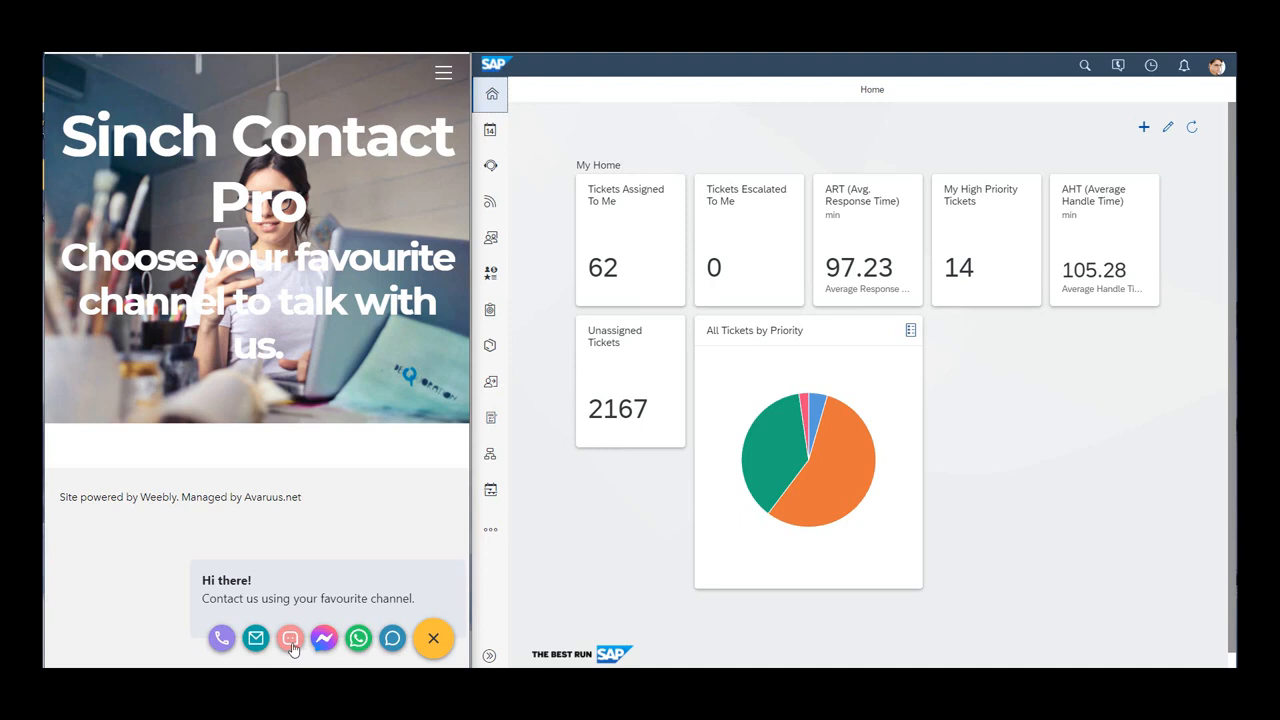
pyautogui.moveTo(400, 586)
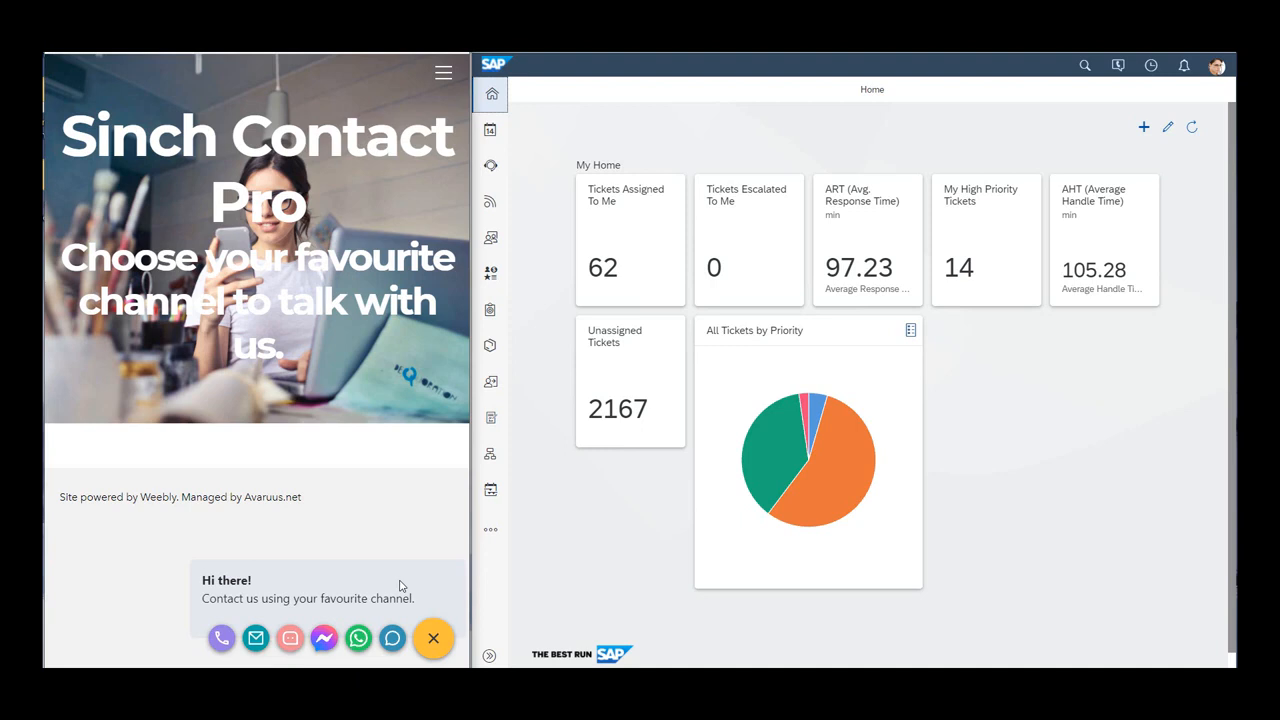
pyautogui.moveTo(418, 608)
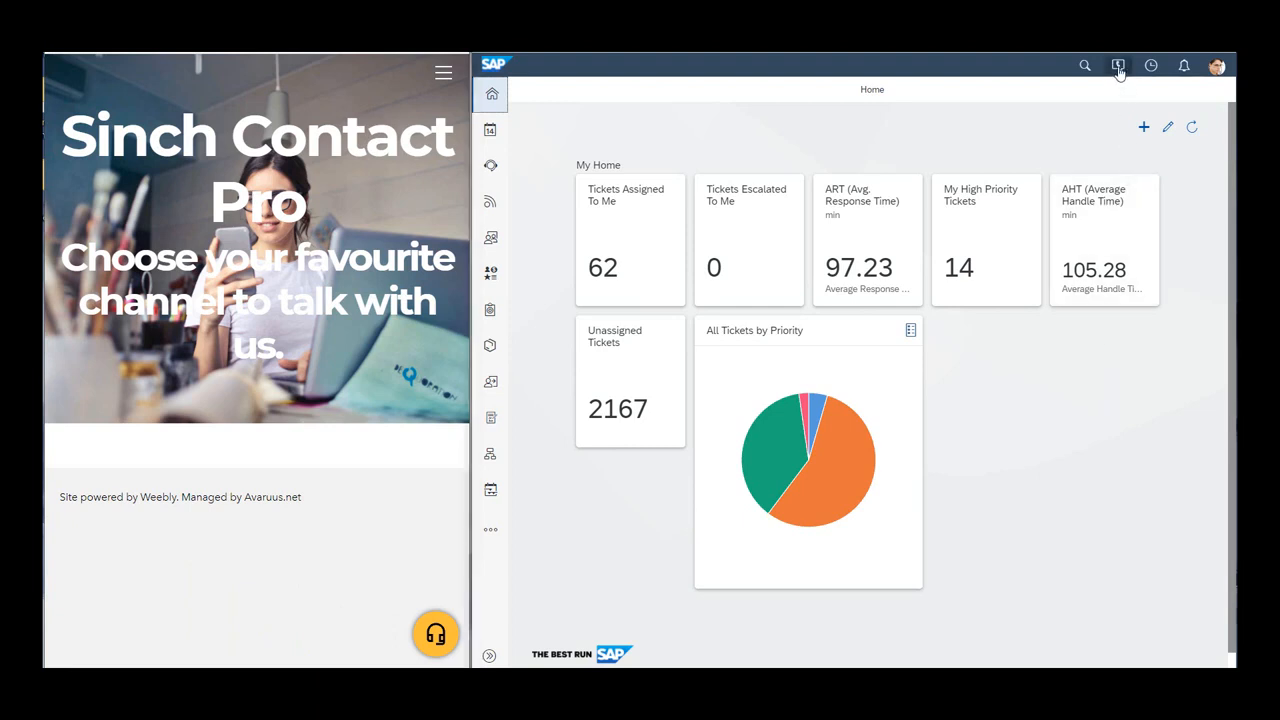
pyautogui.click(1118, 65)
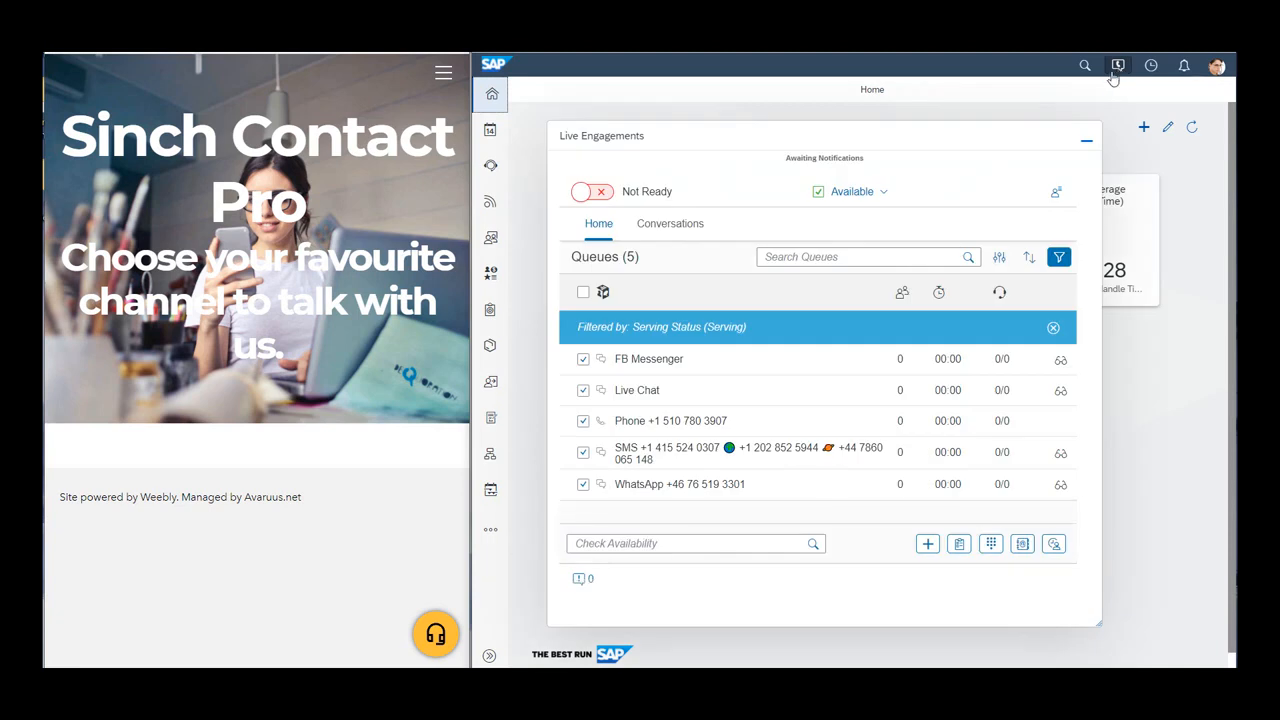
pyautogui.moveTo(1117, 66)
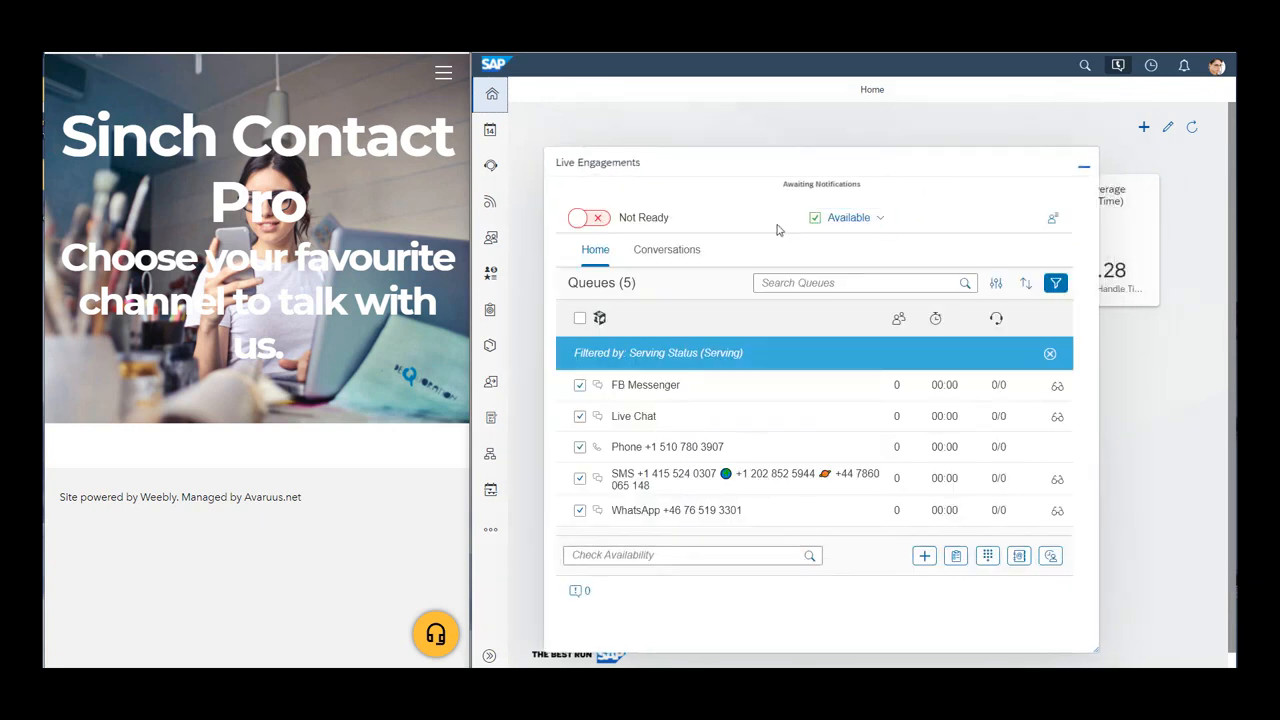
pyautogui.moveTo(900, 218)
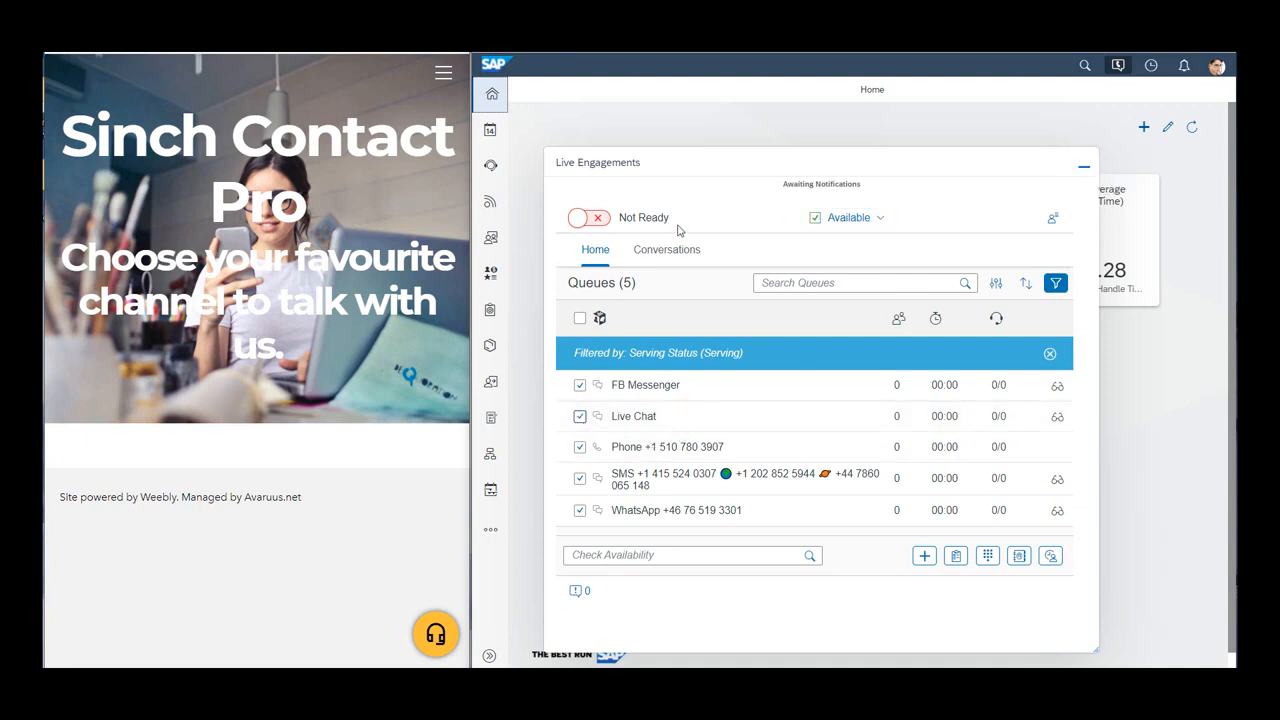
pyautogui.click(589, 217)
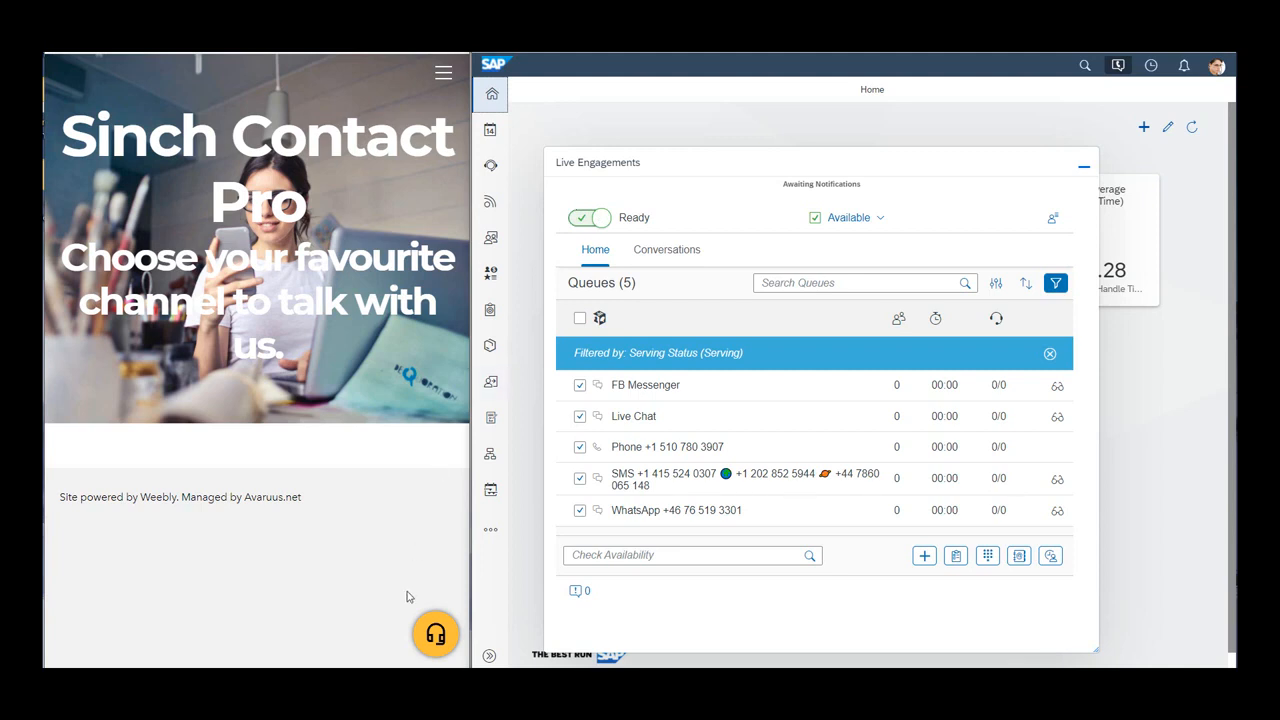
pyautogui.moveTo(432, 632)
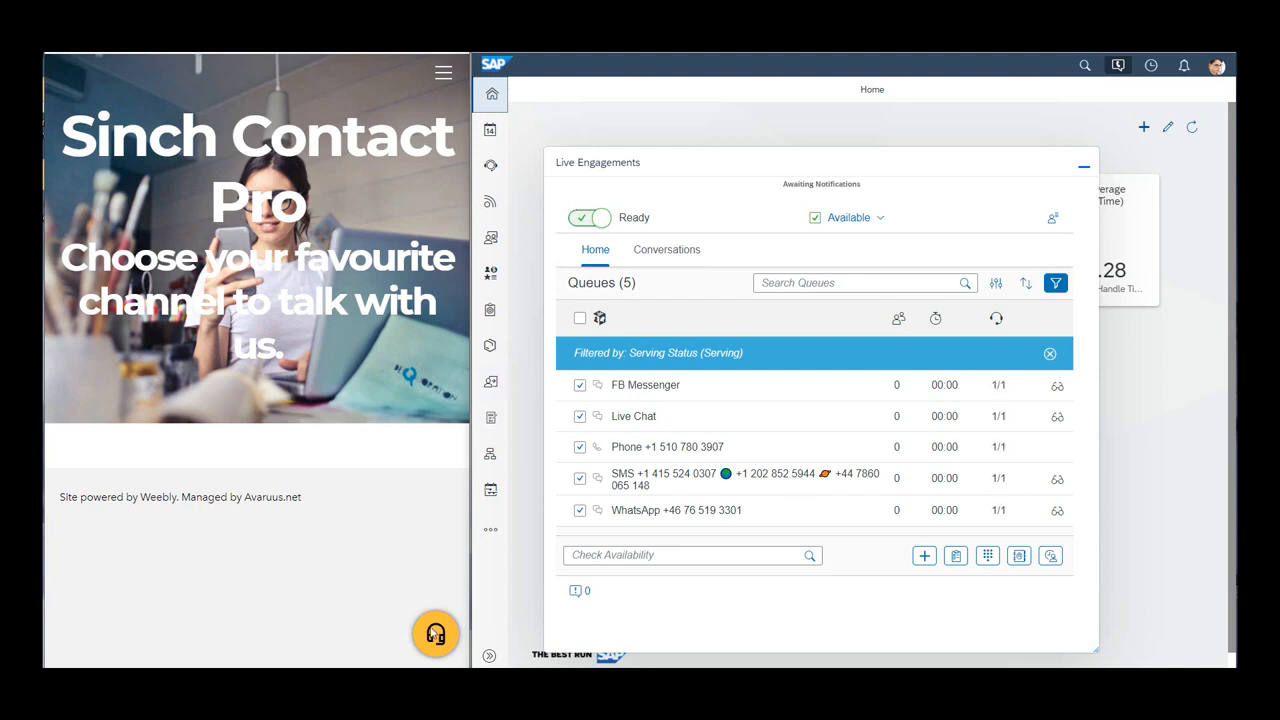
# Step: Start a customer web chat from the website via Web Chat 'Start' and 'Start Chat'
pyautogui.click(435, 634)
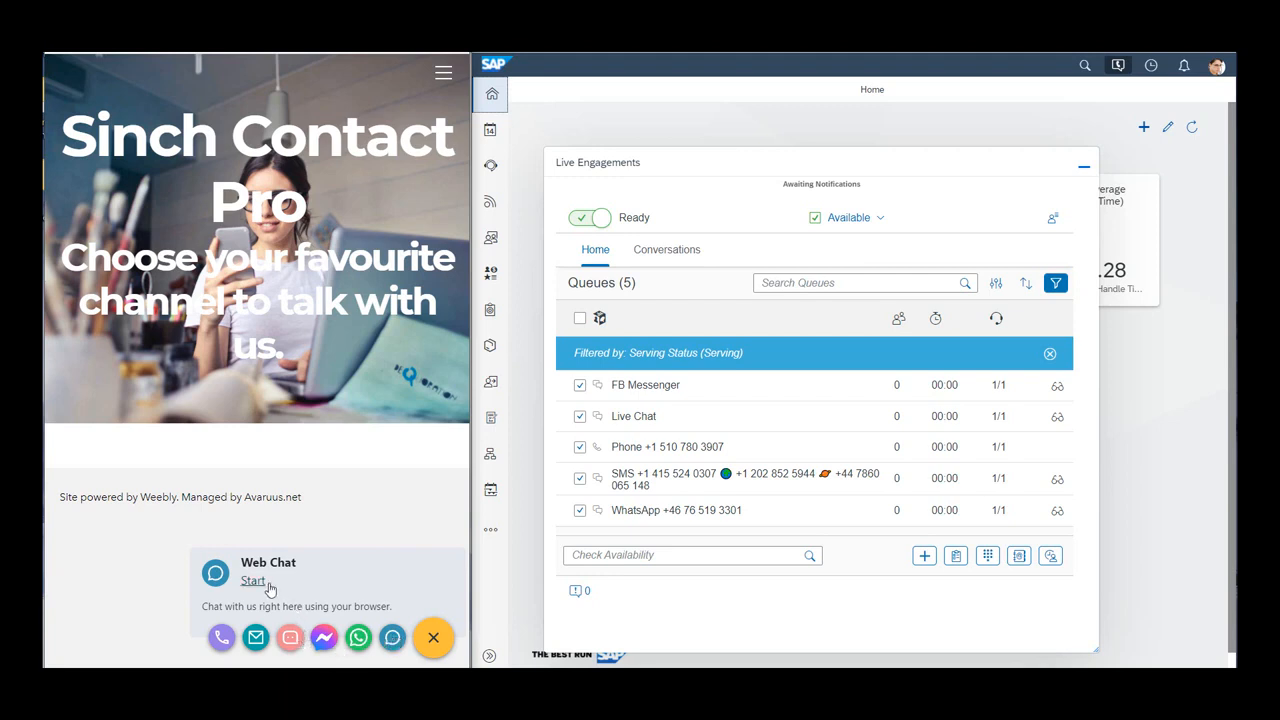
pyautogui.click(253, 581)
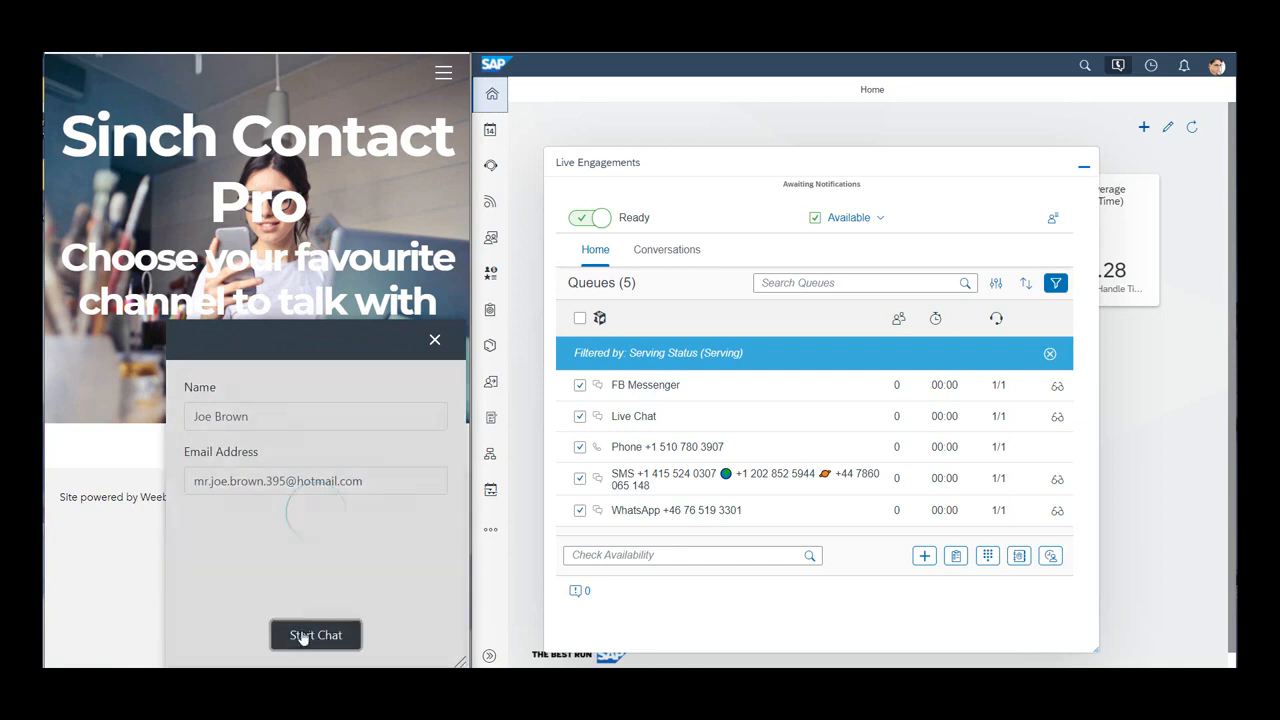
pyautogui.click(315, 635)
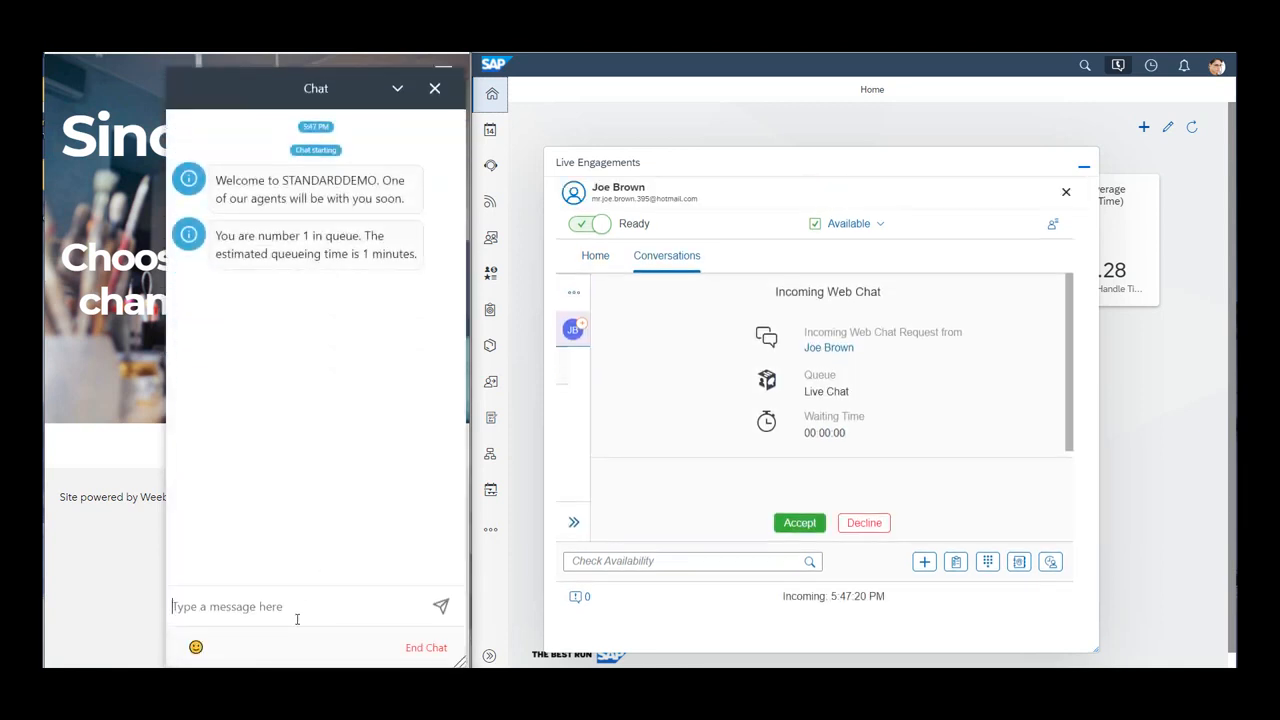
# Step: Send the greeting 'Hi' from the customer's website chat window
pyautogui.write('Hi')
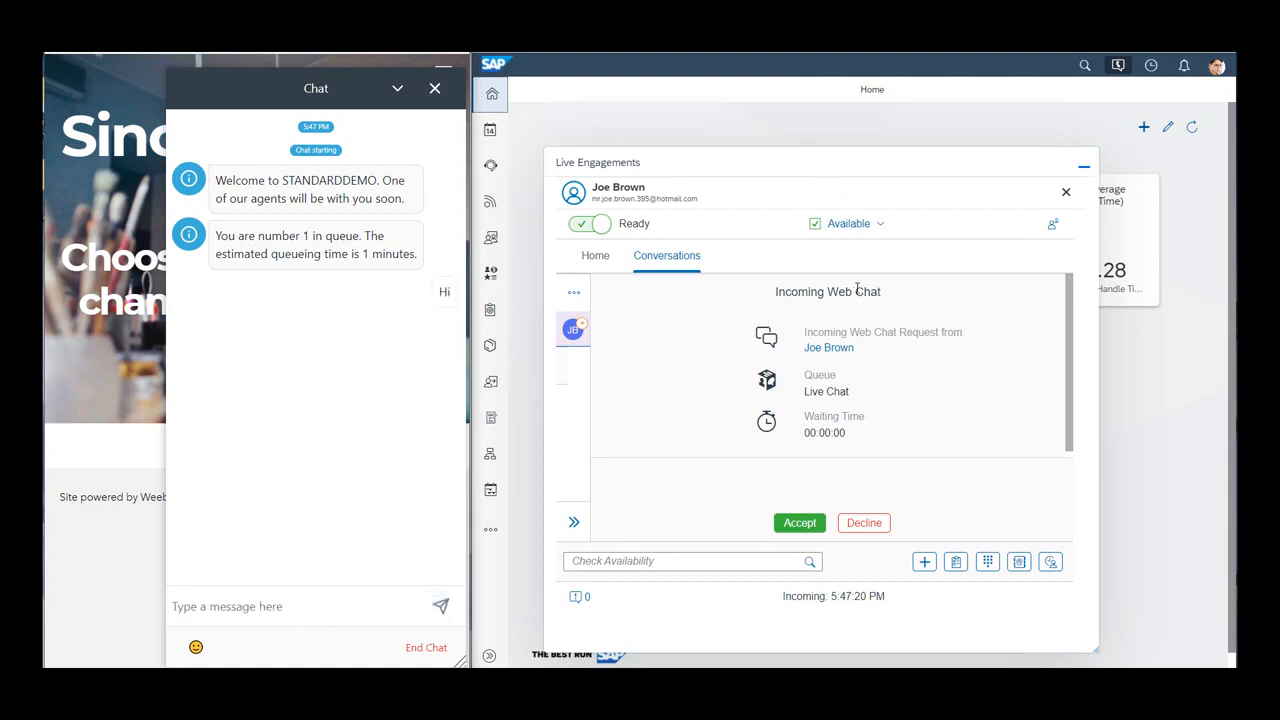
pyautogui.moveTo(839, 389)
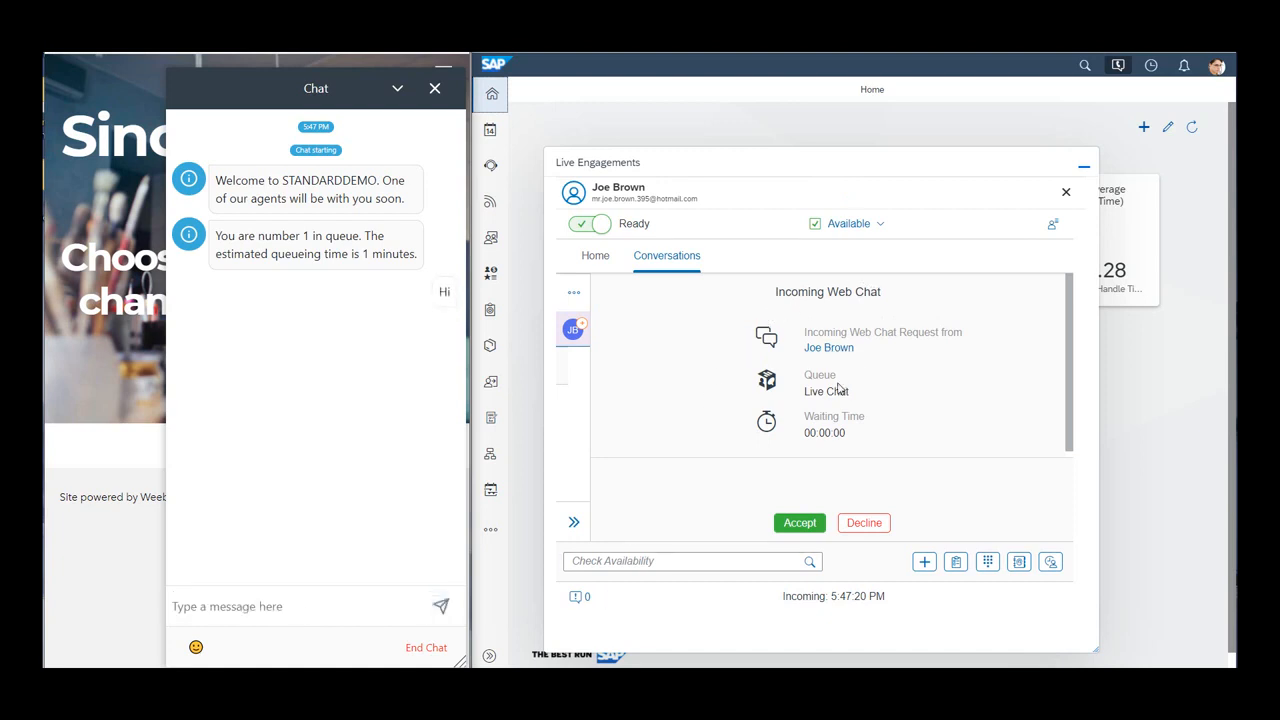
pyautogui.moveTo(800, 486)
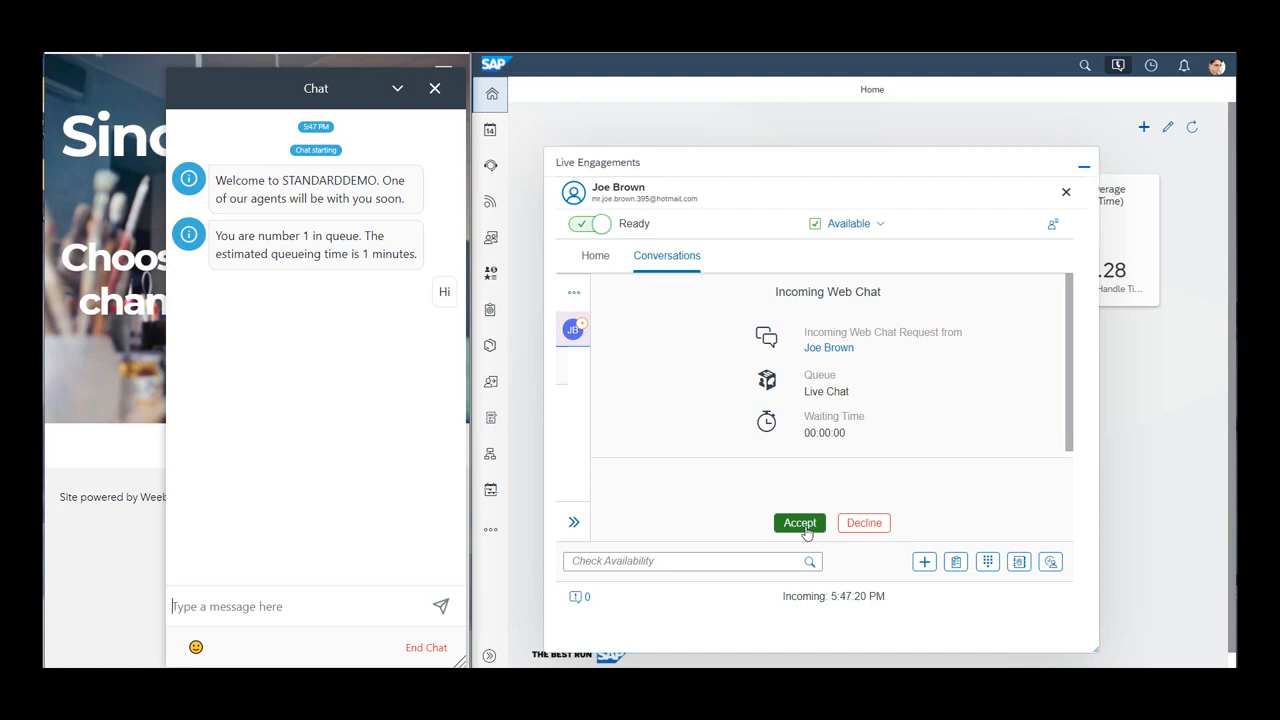
# Step: Accept the web chat, send a greeting reply, then send a prepared holding quick response
pyautogui.click(799, 522)
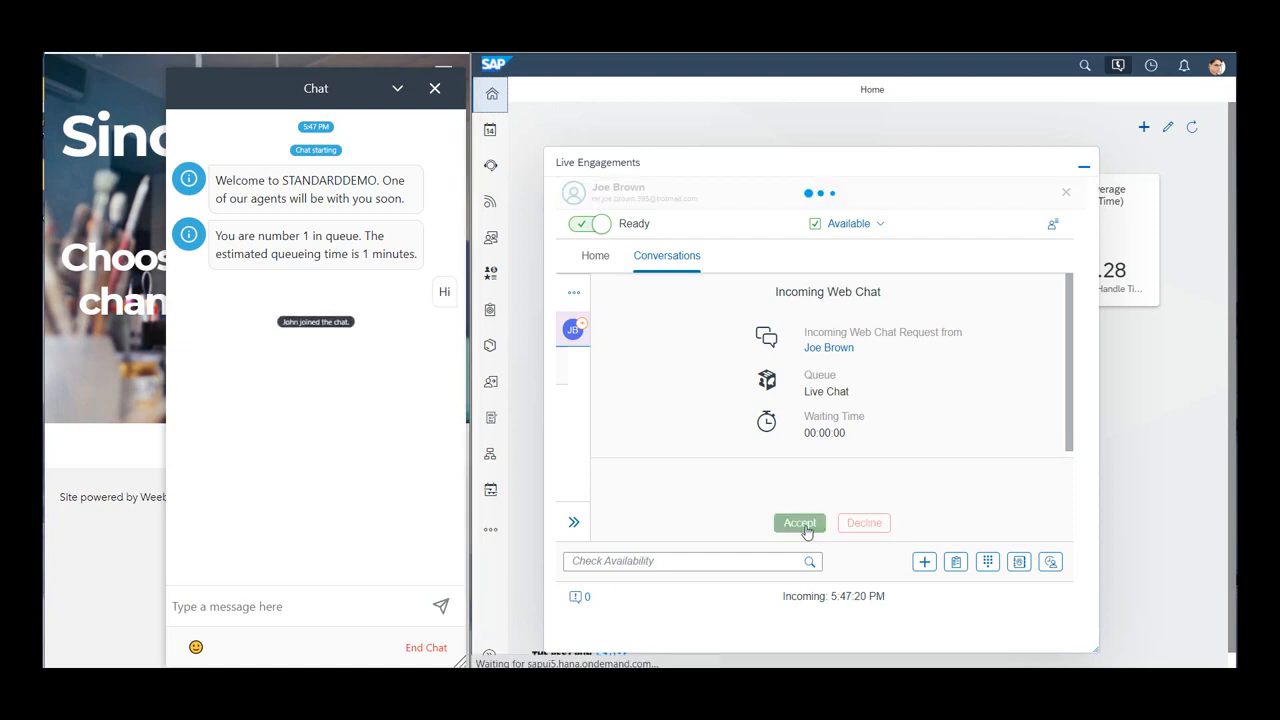
pyautogui.click(799, 522)
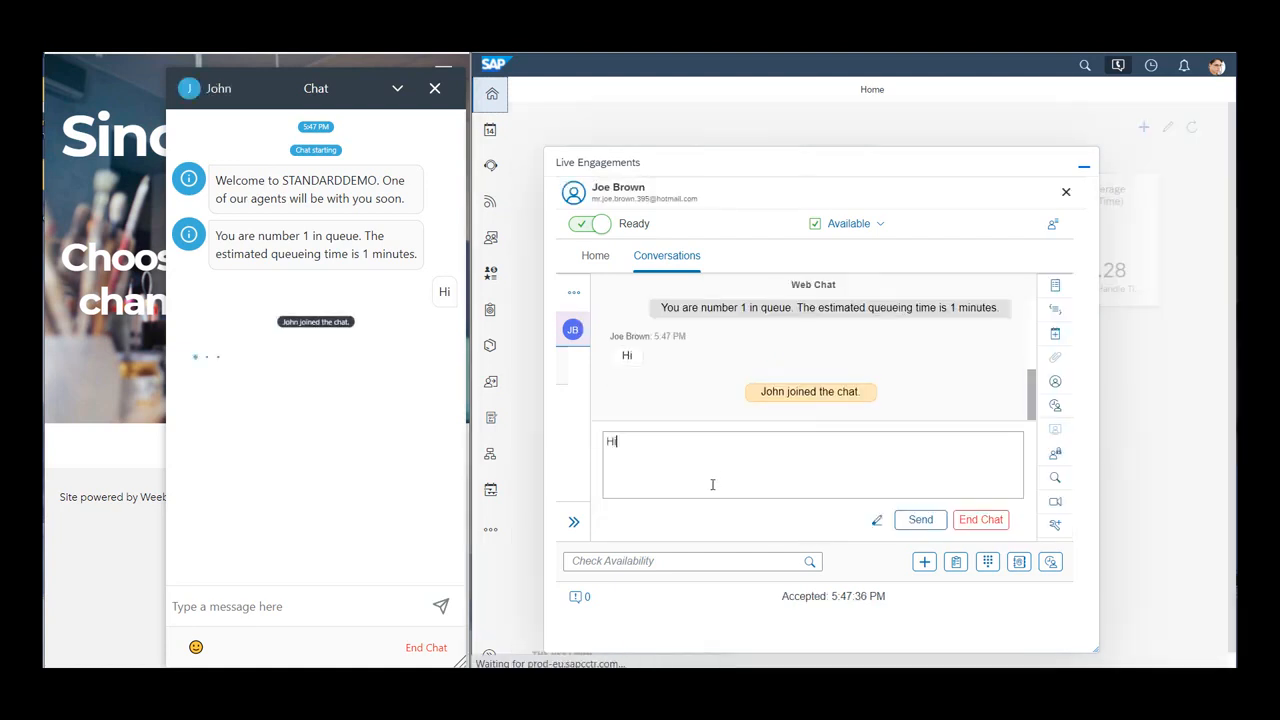
pyautogui.click(919, 519)
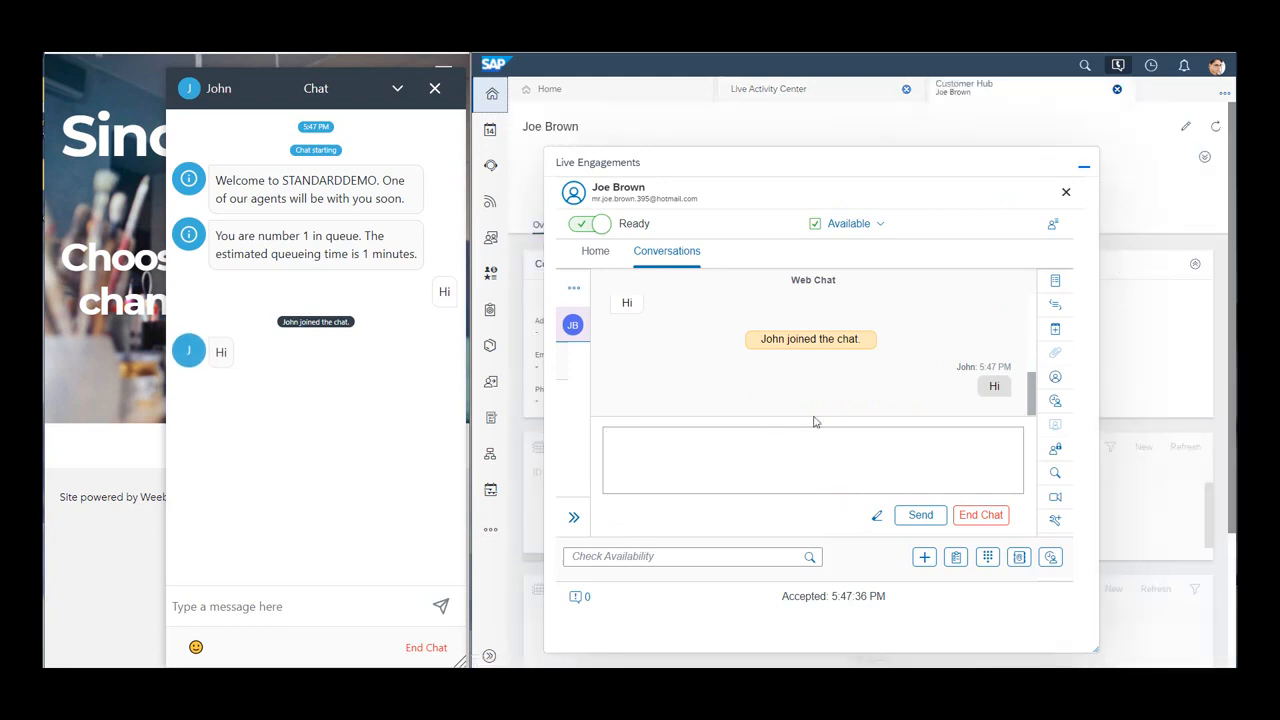
pyautogui.click(1054, 305)
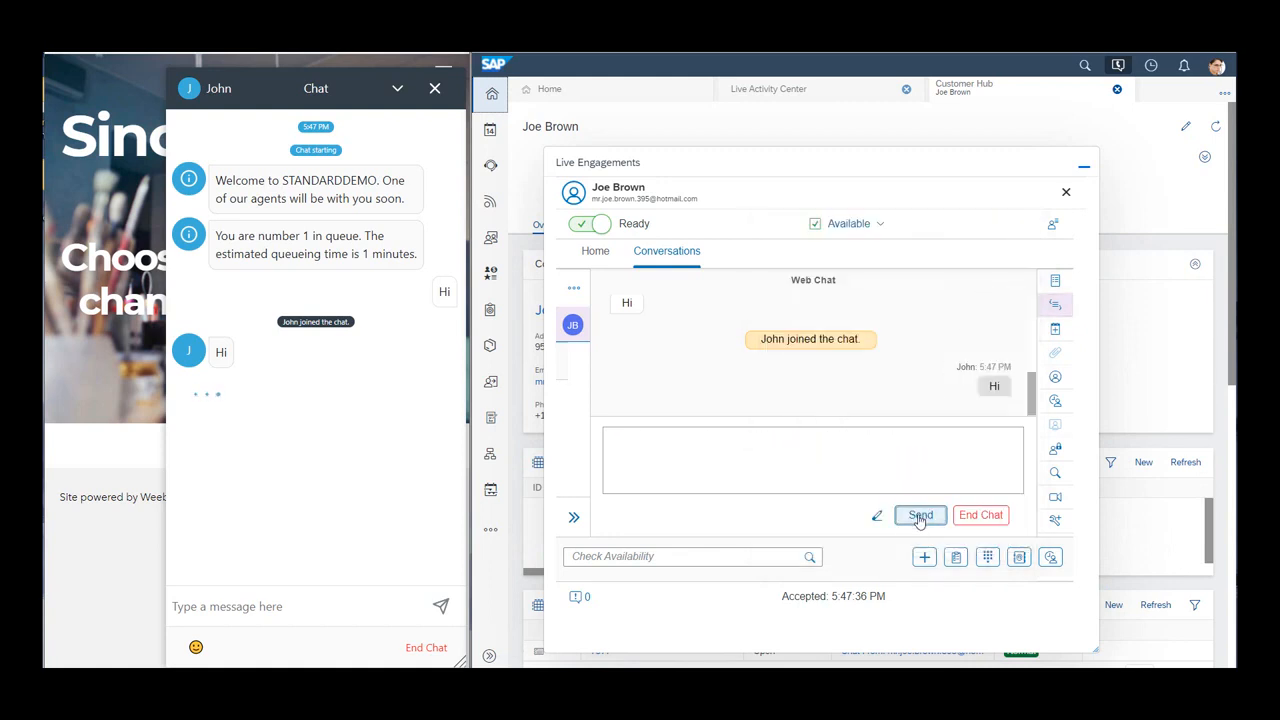
pyautogui.click(919, 514)
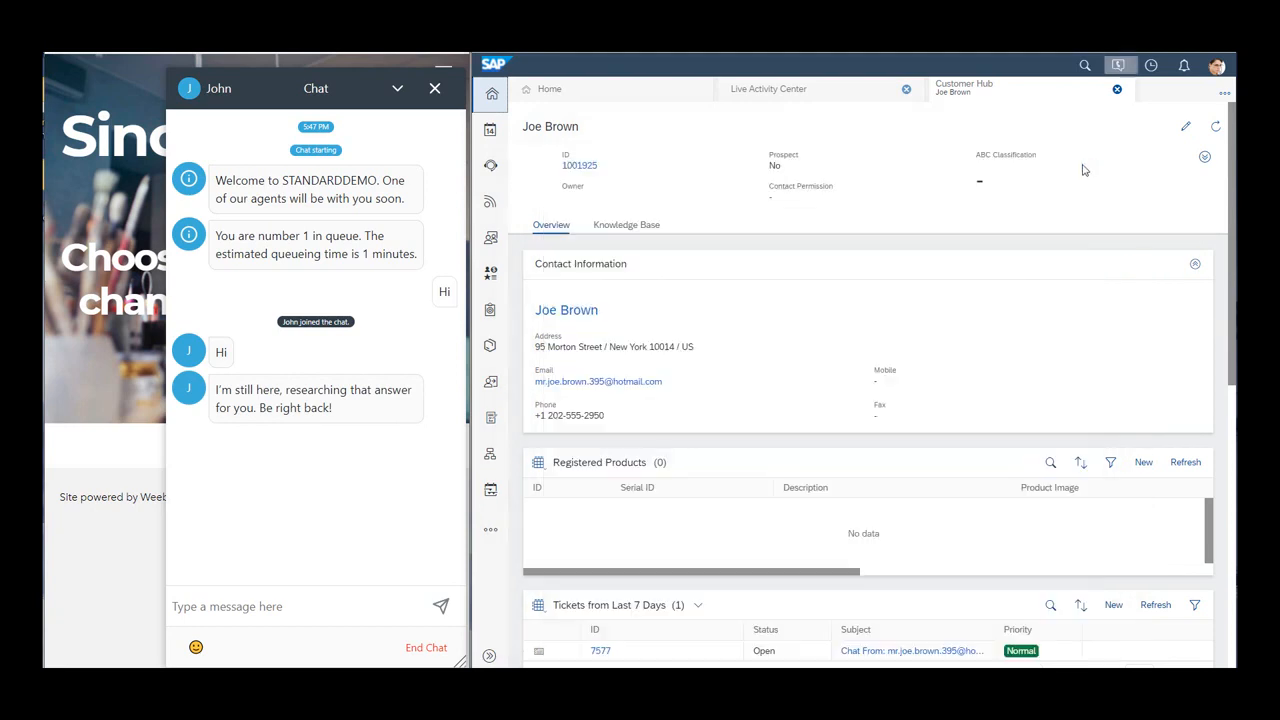
# Step: Create a new ticket under 'Tickets from Last 7 Days' and reopen the Live Engagements chat
pyautogui.scroll(-3)
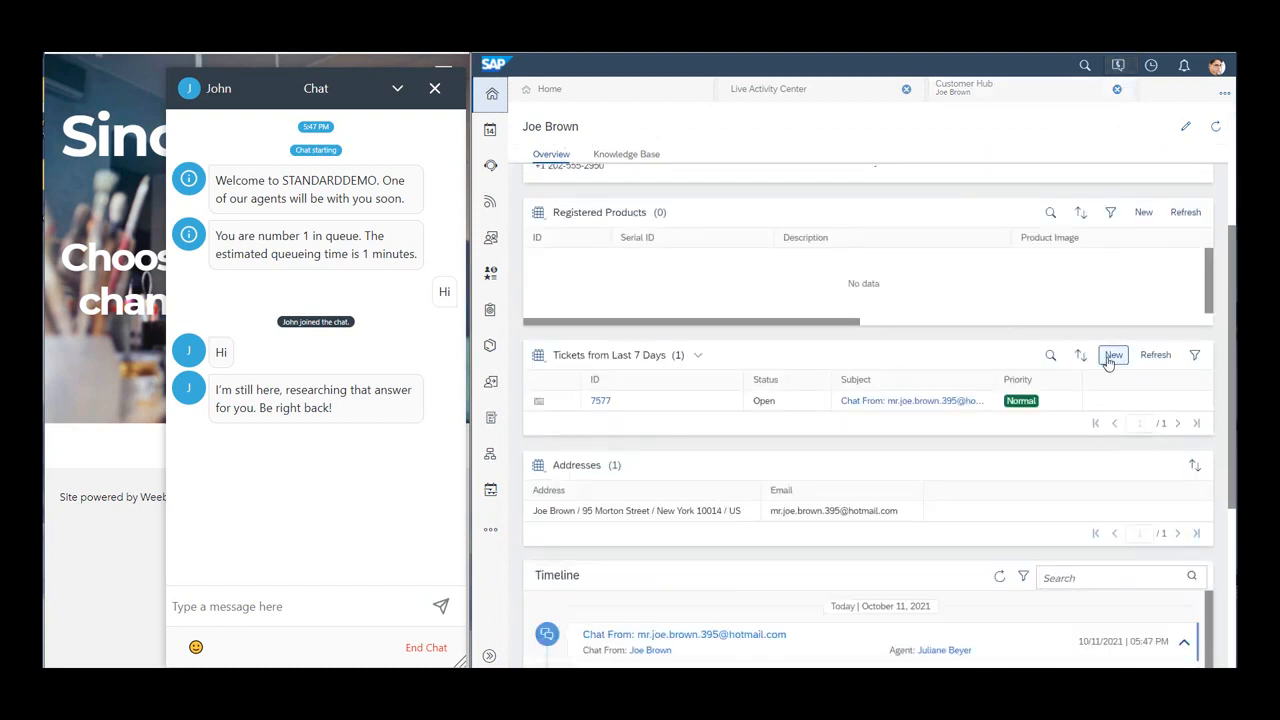
pyautogui.click(1113, 354)
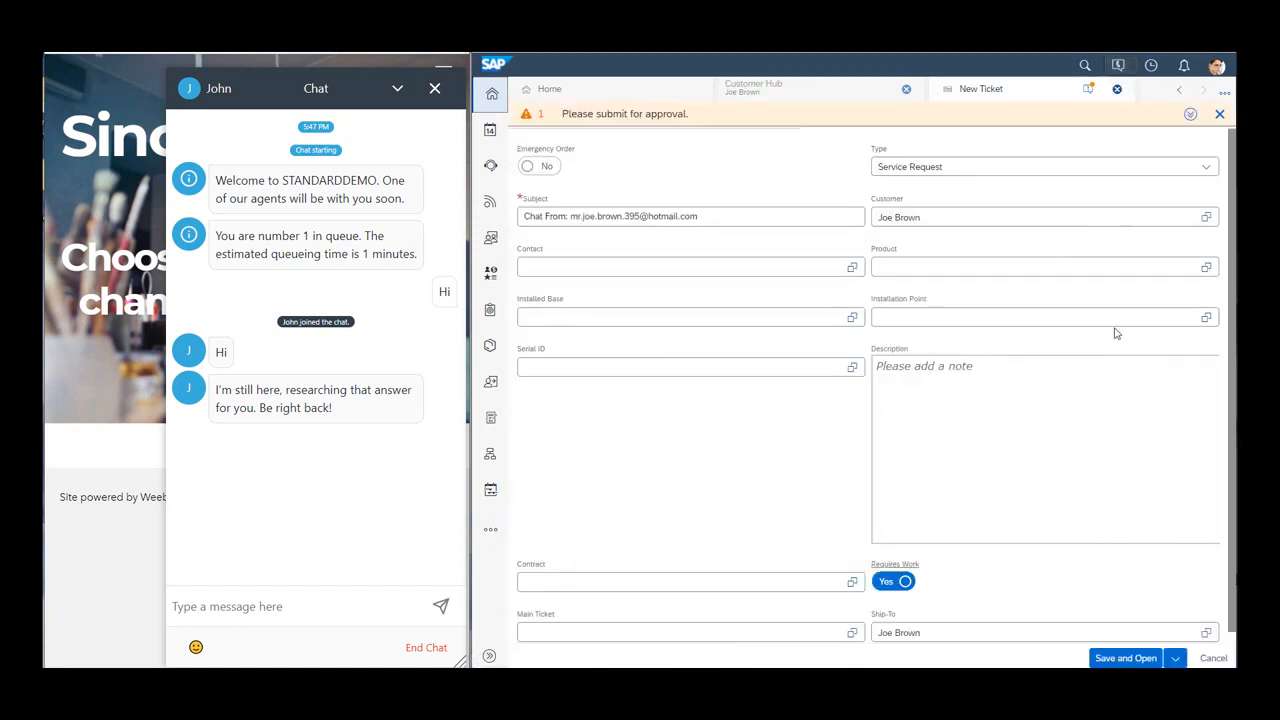
pyautogui.click(1119, 65)
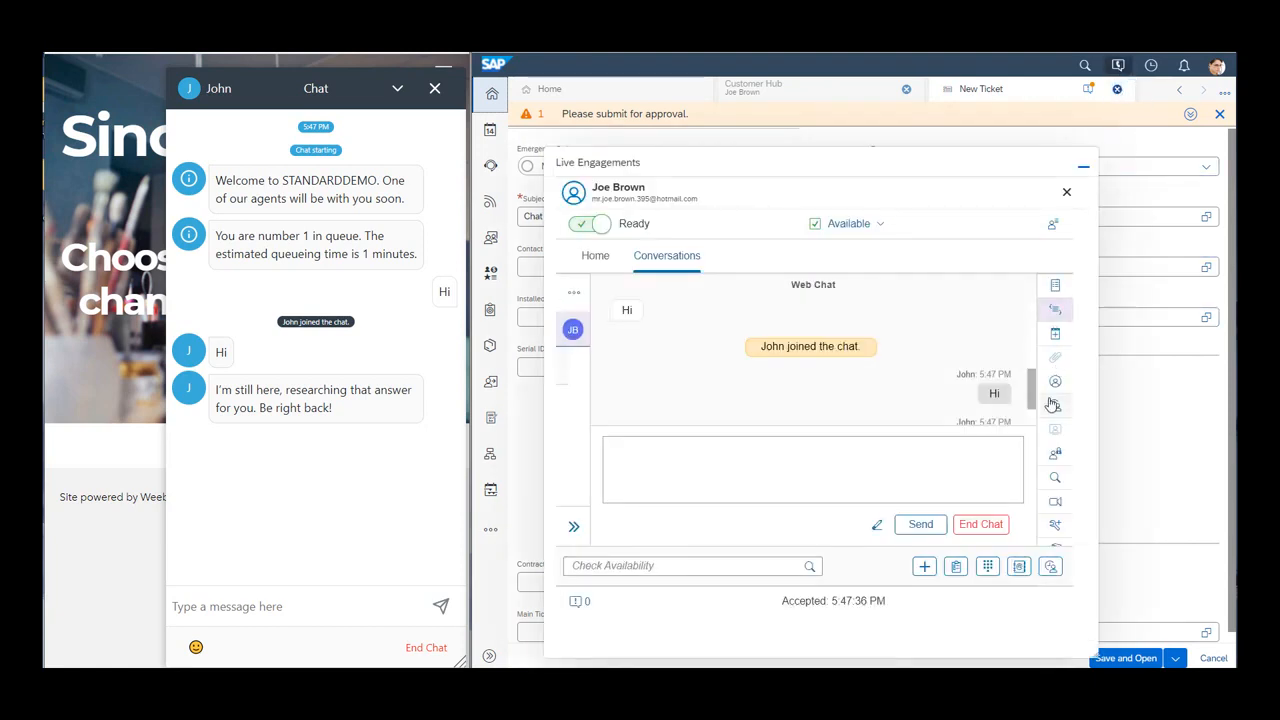
# Step: End the chat, tick 'Support' in the wrap-up script, and save it
pyautogui.click(980, 524)
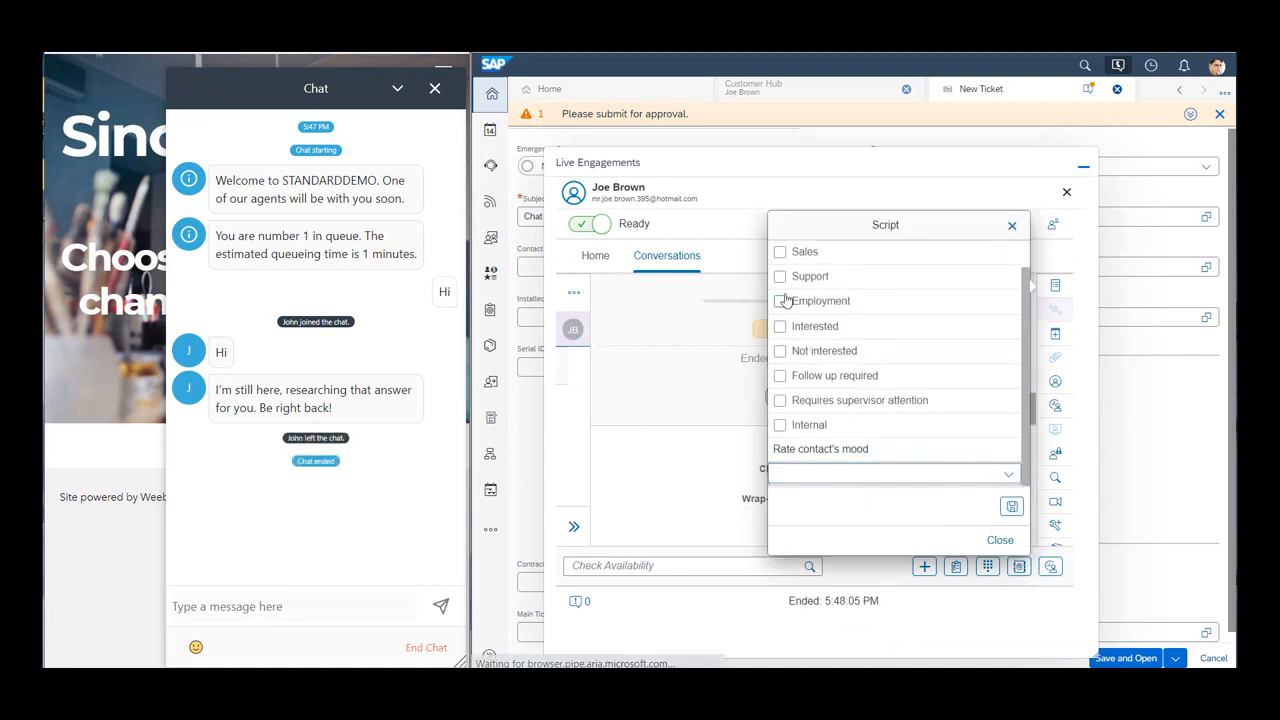
pyautogui.click(780, 276)
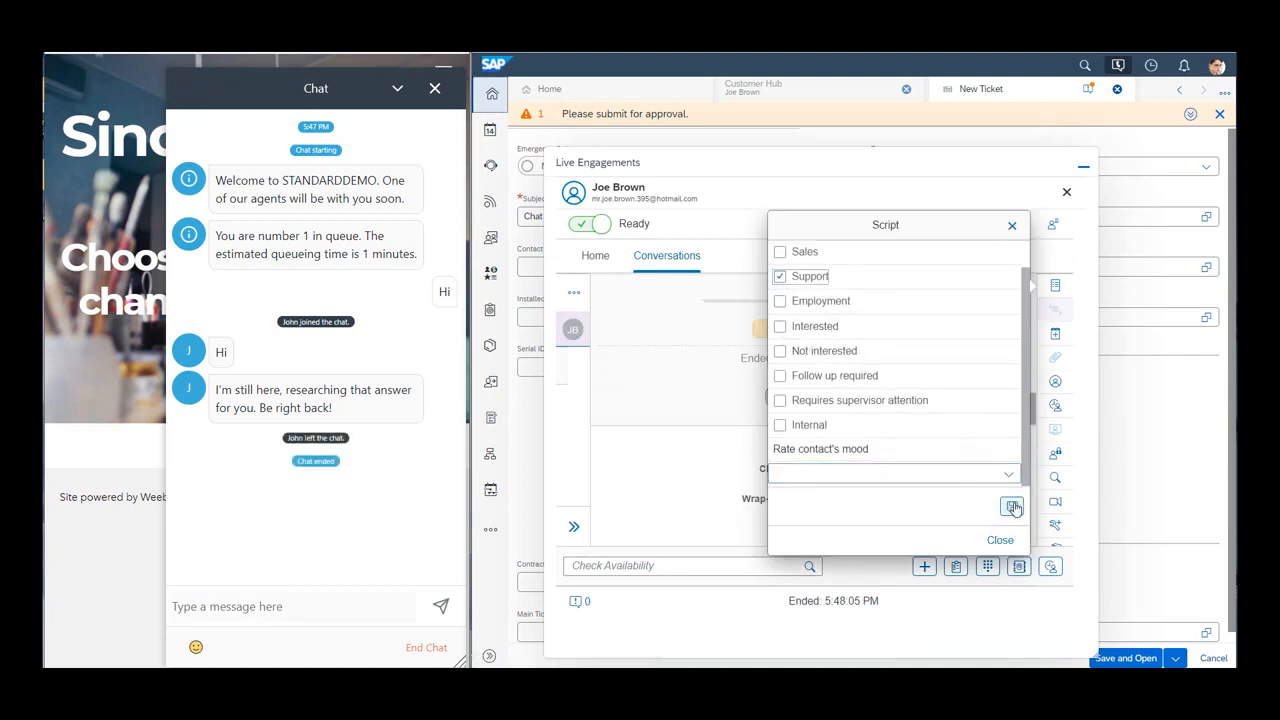
pyautogui.click(1012, 507)
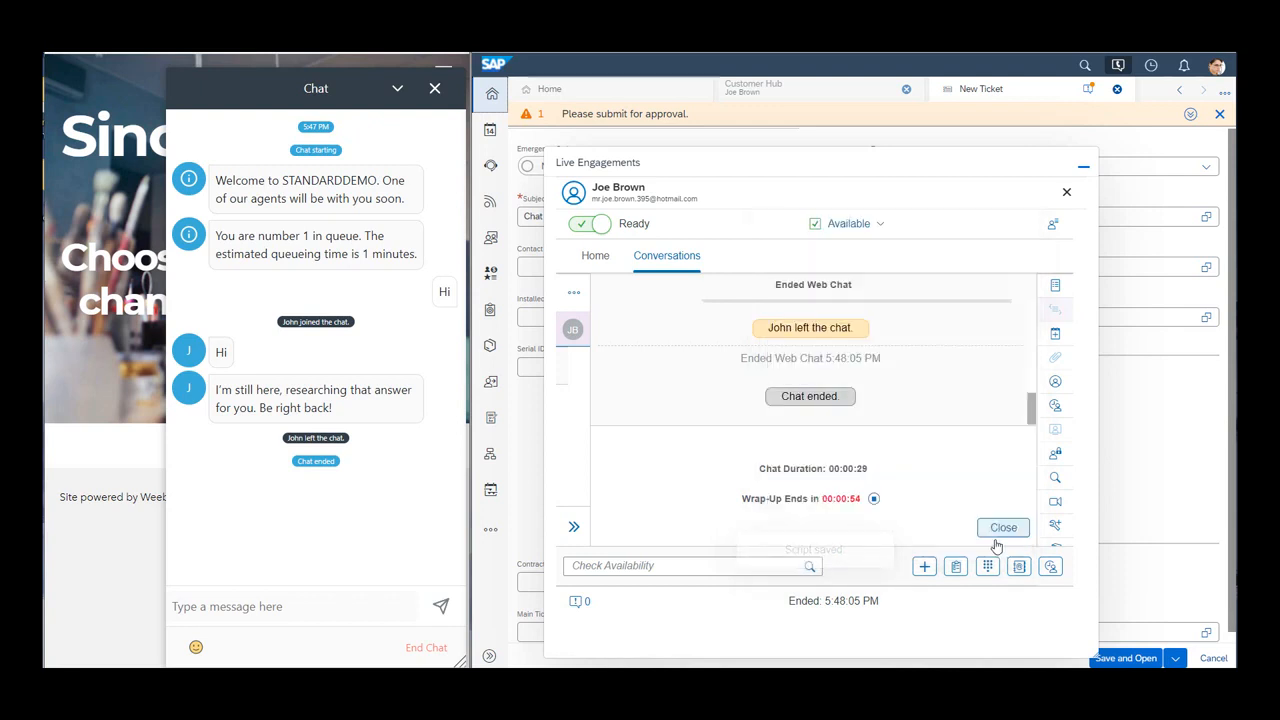